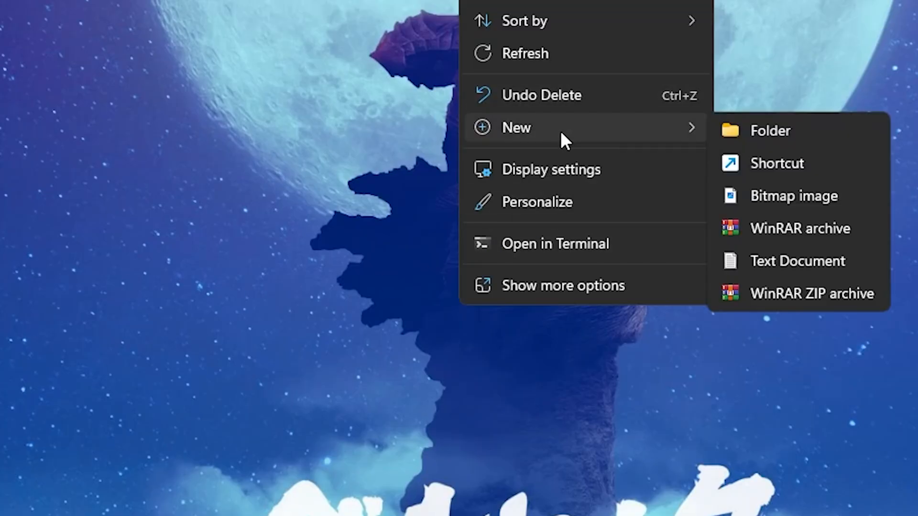
# Create a new text document on the desktop and name it 'binds'.
pyautogui.click(798, 260)
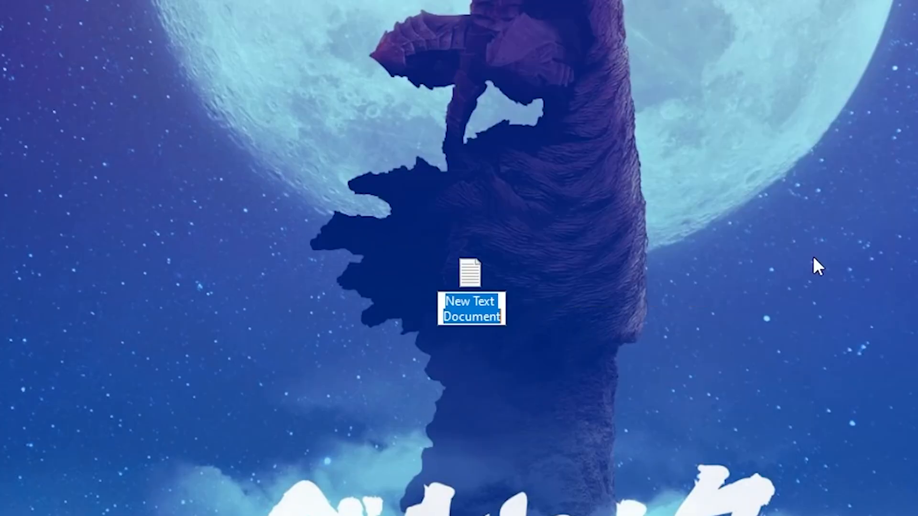
pyautogui.moveTo(580, 279)
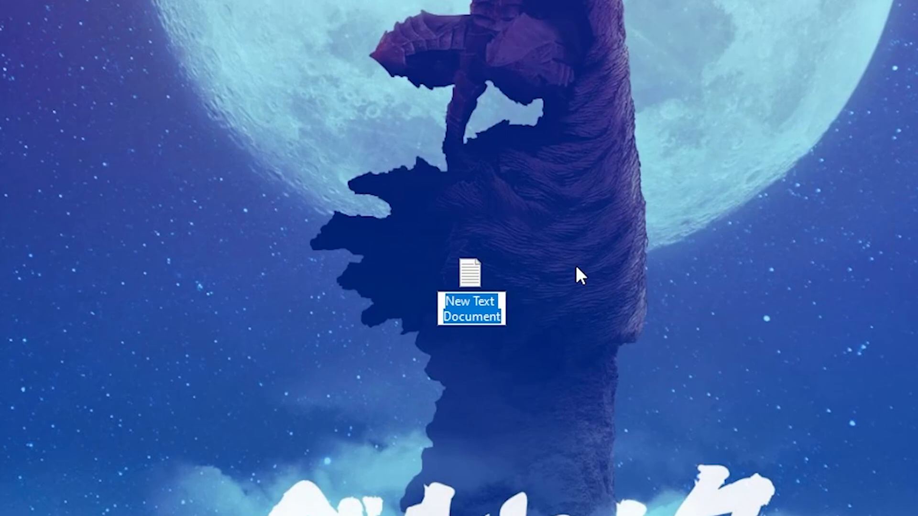
pyautogui.write('binds')
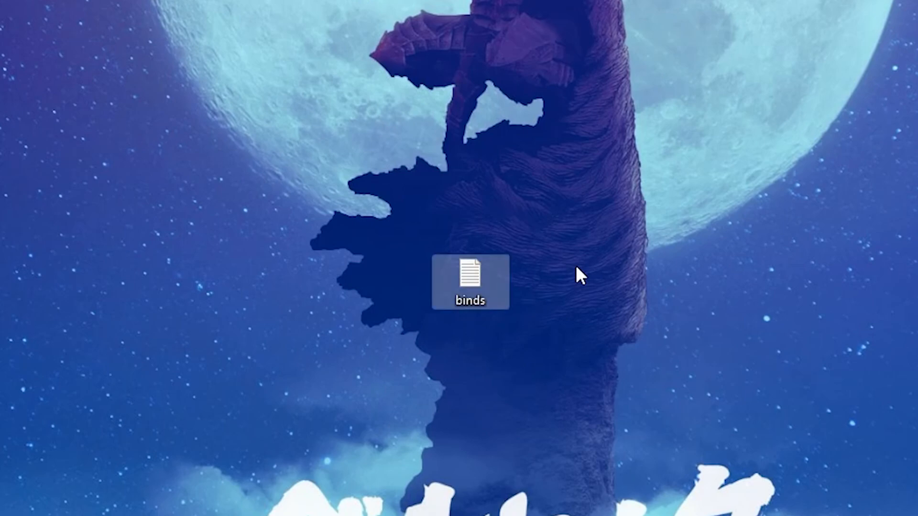
# Write the '+jumpaction' jump-throw alias and bind lines into the binds document.
pyautogui.doubleClick(471, 281)
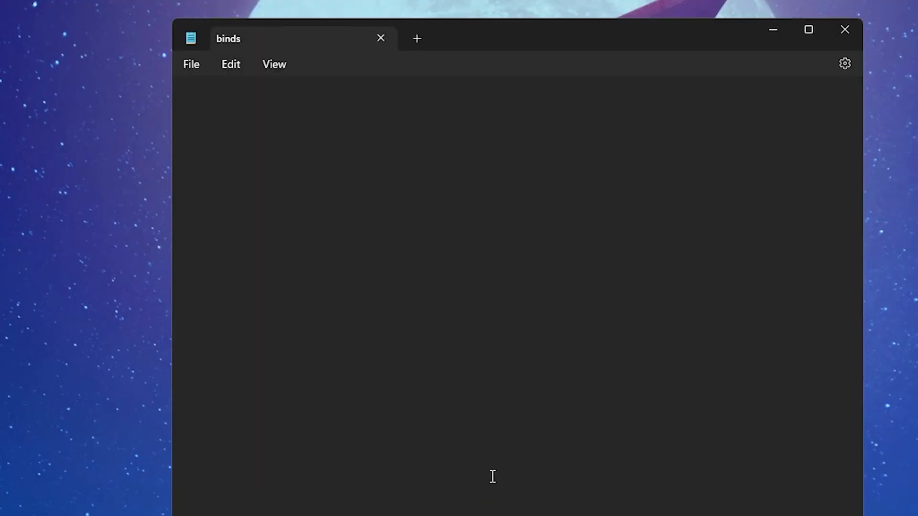
pyautogui.click(428, 236)
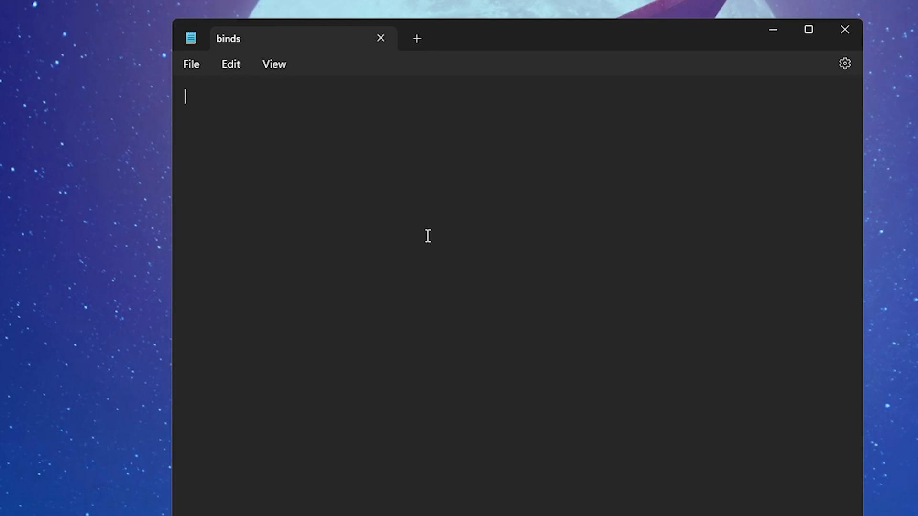
pyautogui.moveTo(437, 221)
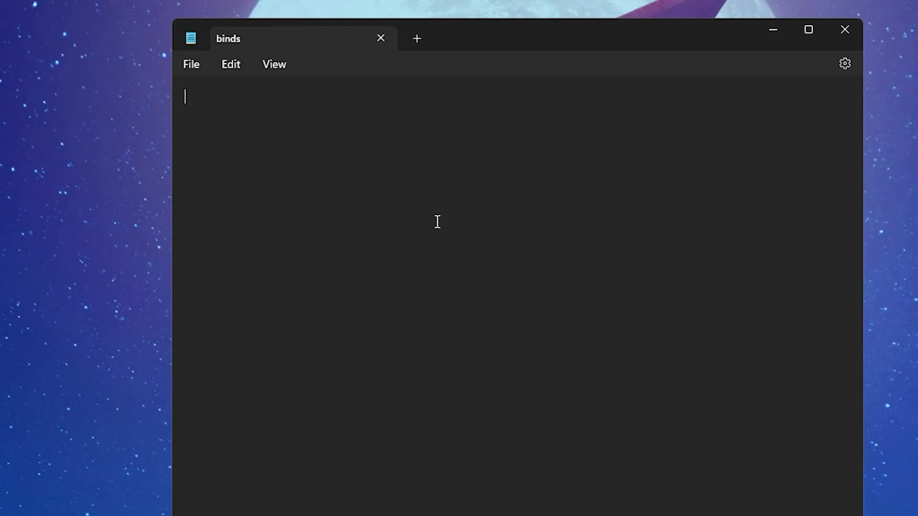
pyautogui.write('alias "+jumpaction" "+jump;"')
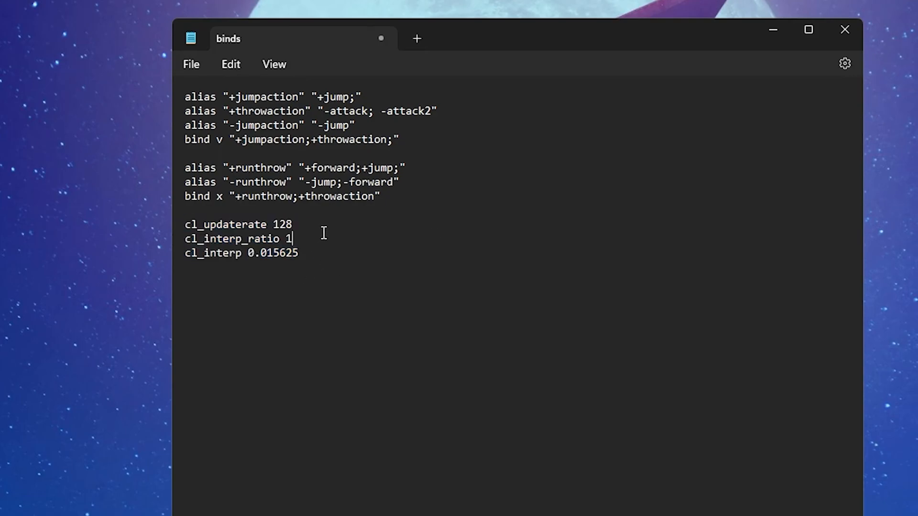
pyautogui.moveTo(358, 240)
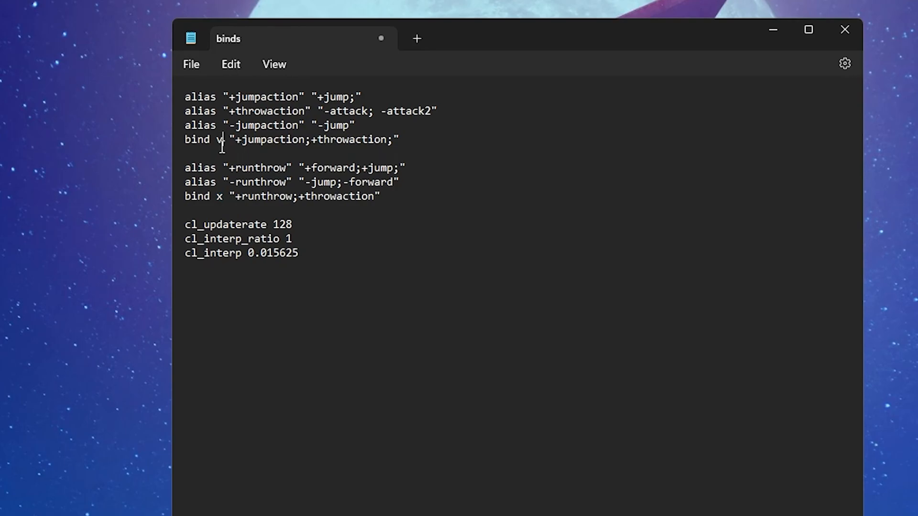
pyautogui.moveTo(228, 182)
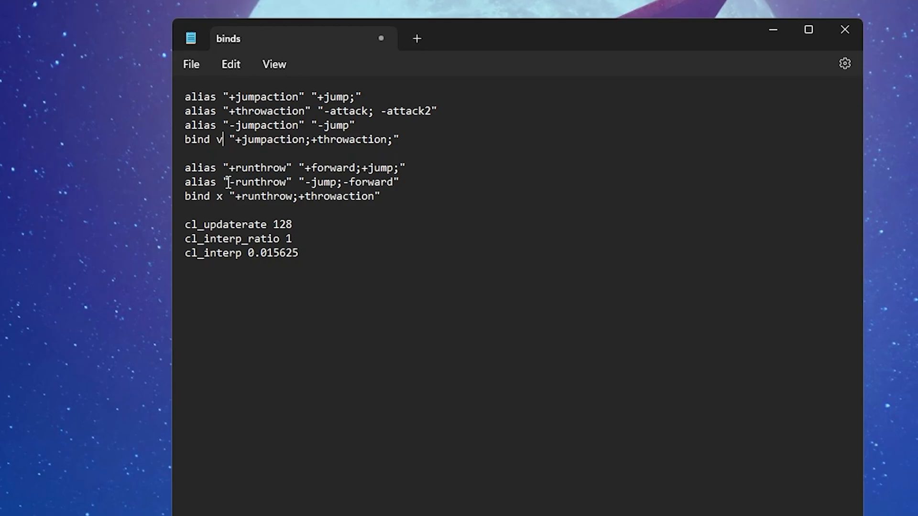
# Save the script to the desktop as binds.cfg with All files type, then close Notepad.
pyautogui.click(192, 65)
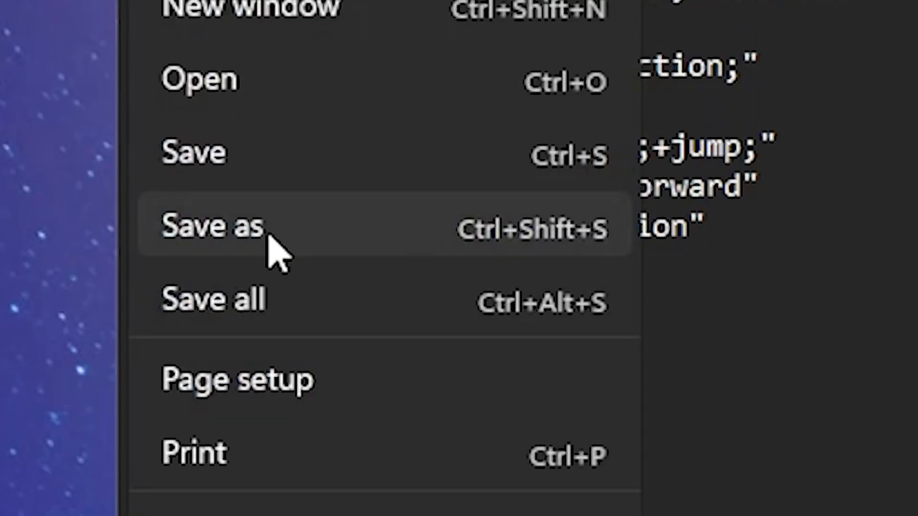
pyautogui.click(212, 227)
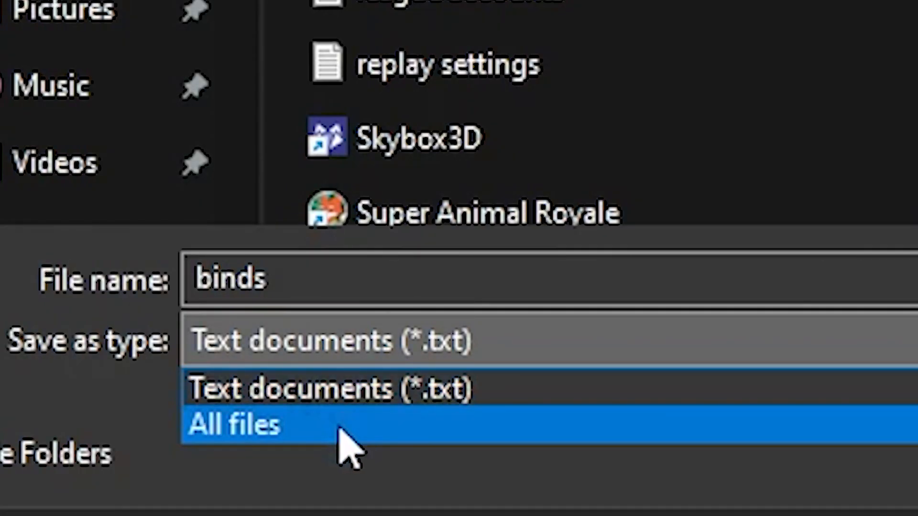
pyautogui.click(234, 424)
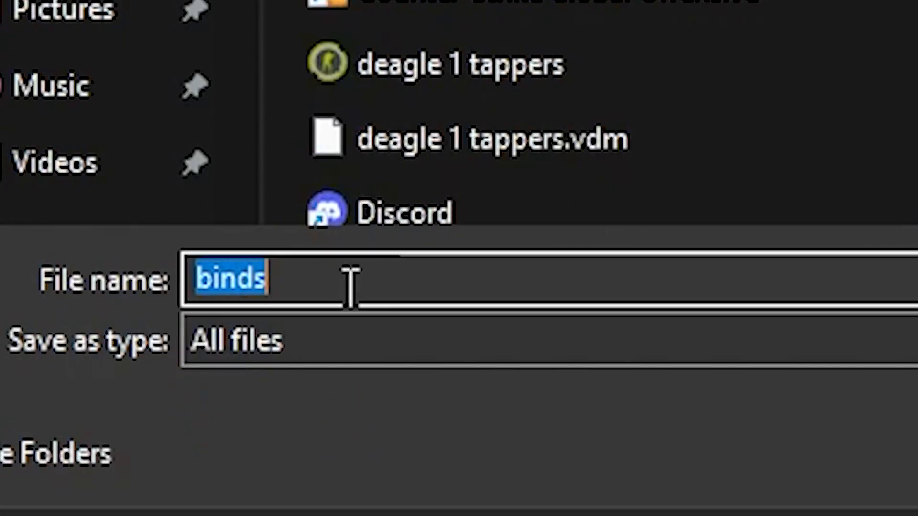
pyautogui.write('.c')
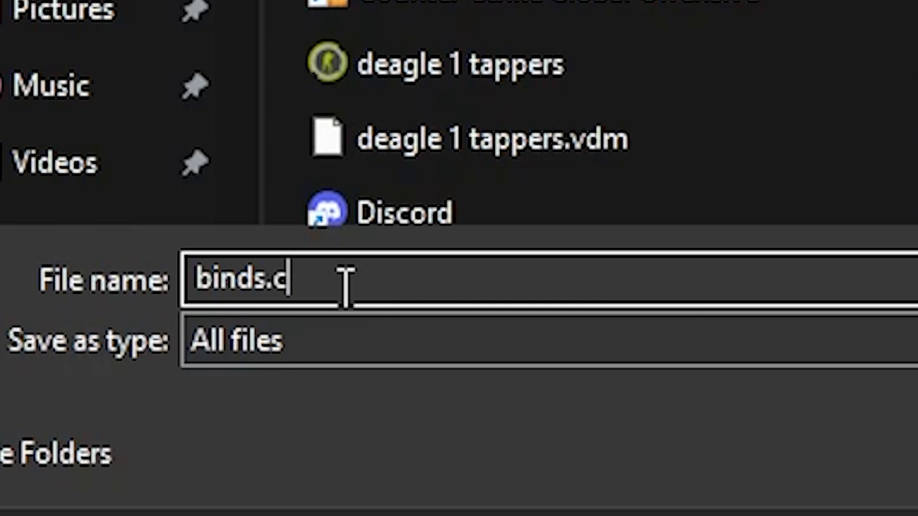
pyautogui.write('fg')
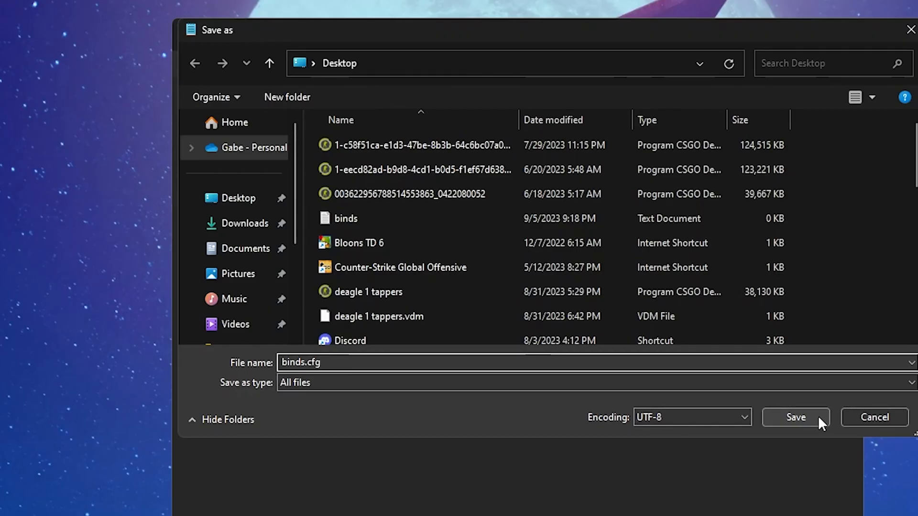
pyautogui.click(795, 418)
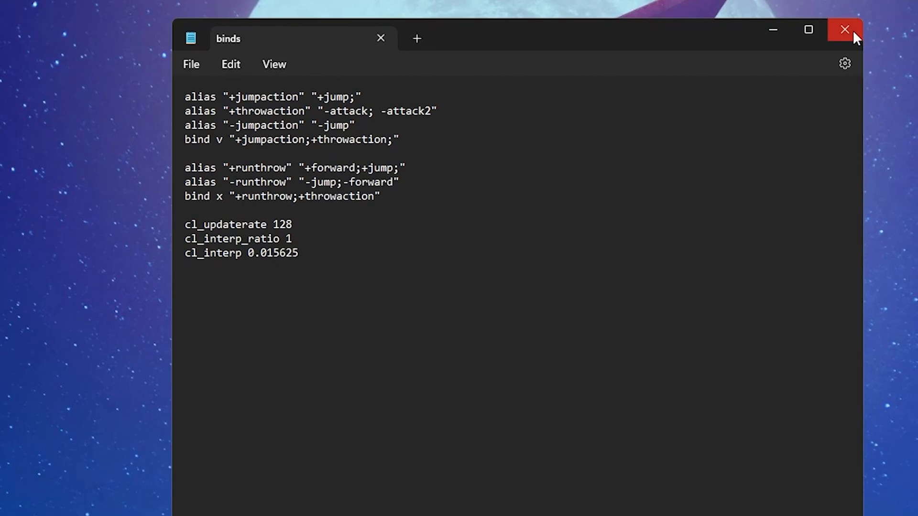
pyautogui.click(844, 29)
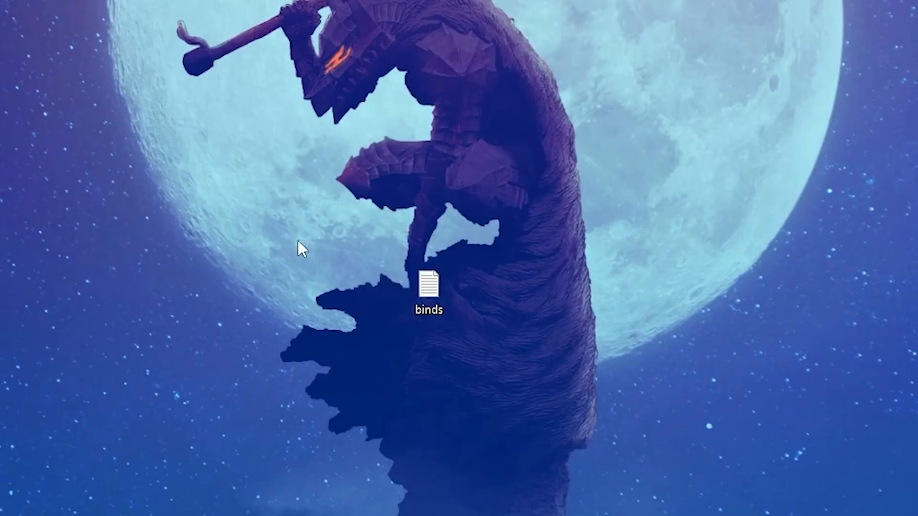
# Browse from the C: drive into Program Files (x86) and the Steam folder.
pyautogui.click(430, 287)
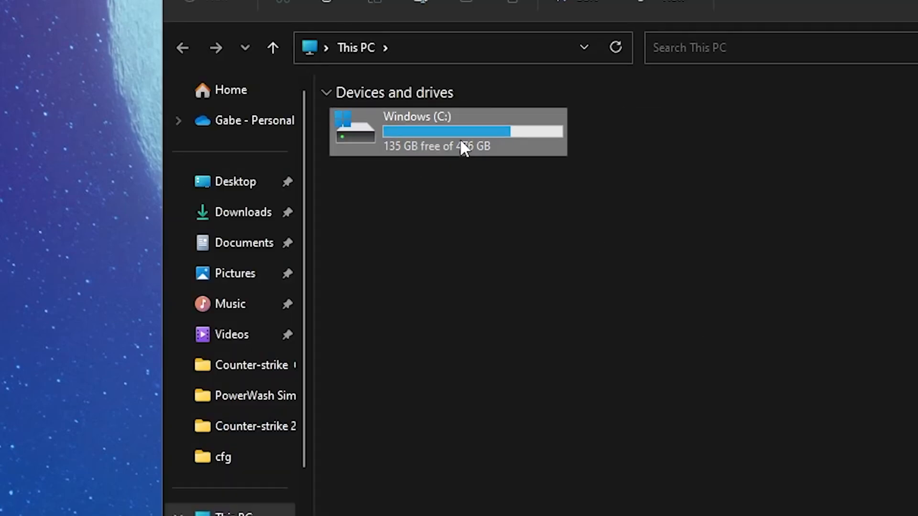
pyautogui.doubleClick(448, 131)
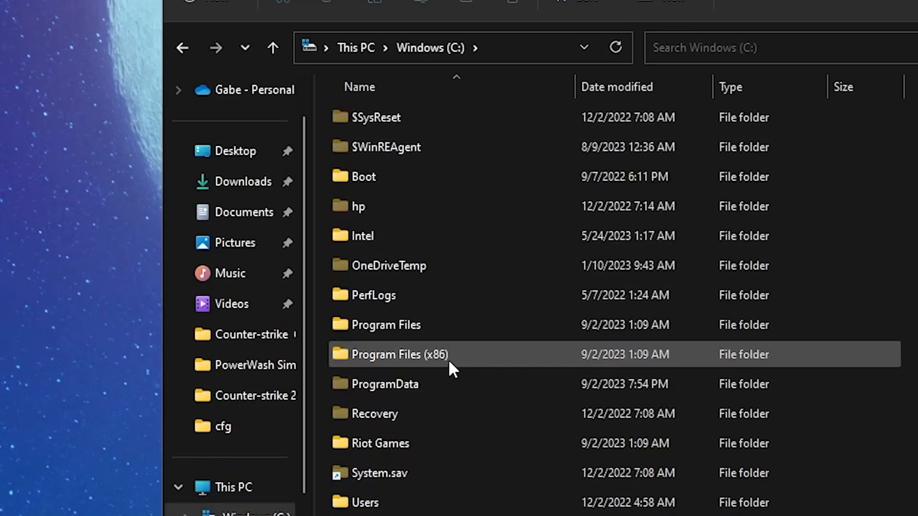
pyautogui.moveTo(457, 369)
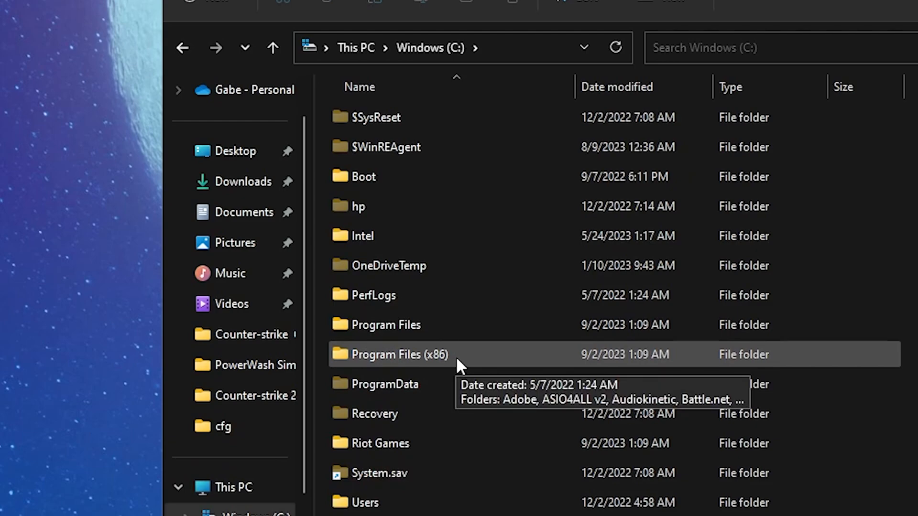
pyautogui.doubleClick(391, 353)
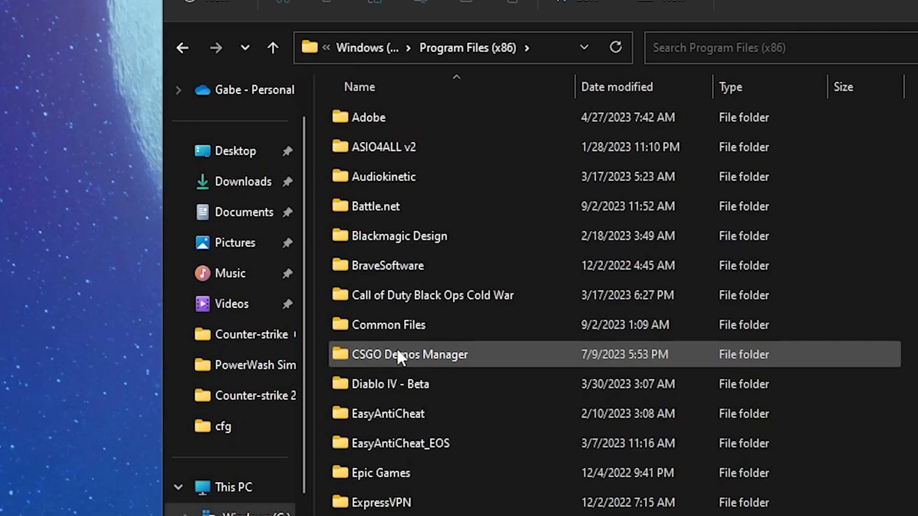
pyautogui.scroll(-3)
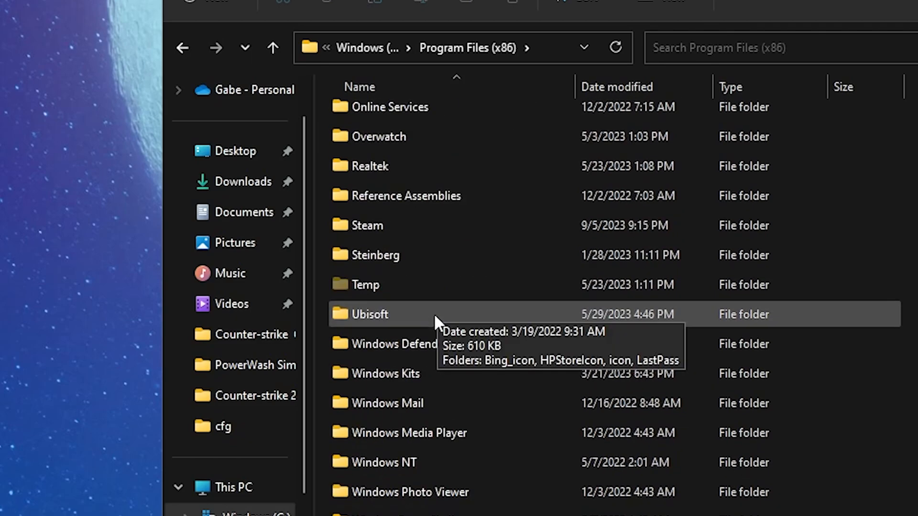
pyautogui.doubleClick(367, 226)
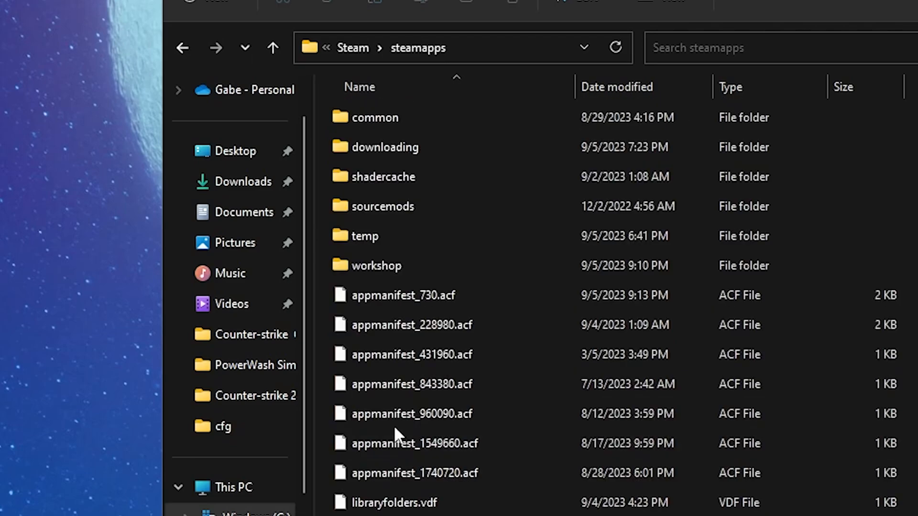
# Continue through common > Counter-Strike Global Offensive > game > csgo into the cfg folder.
pyautogui.doubleClick(374, 117)
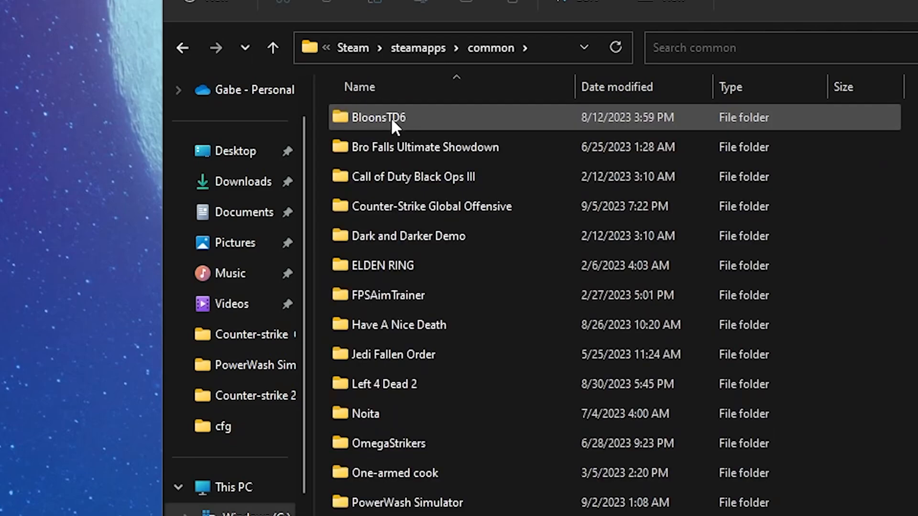
pyautogui.doubleClick(432, 206)
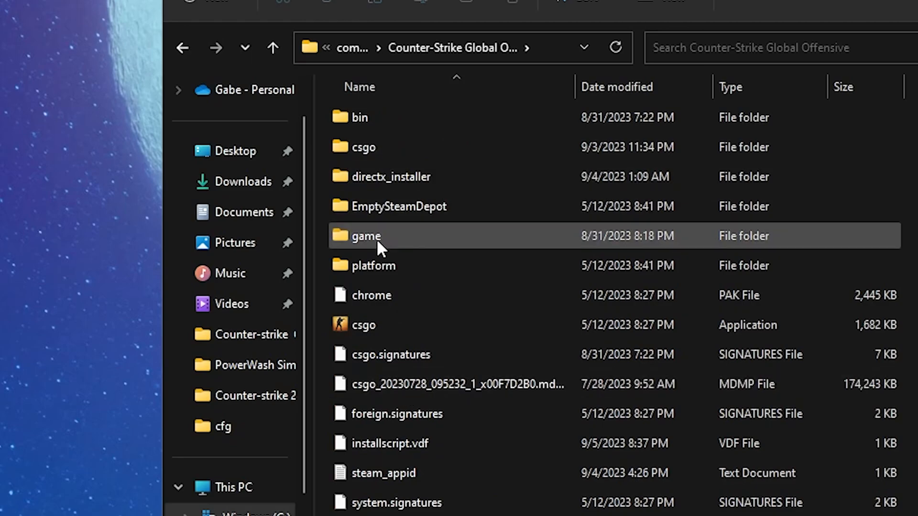
pyautogui.doubleClick(365, 236)
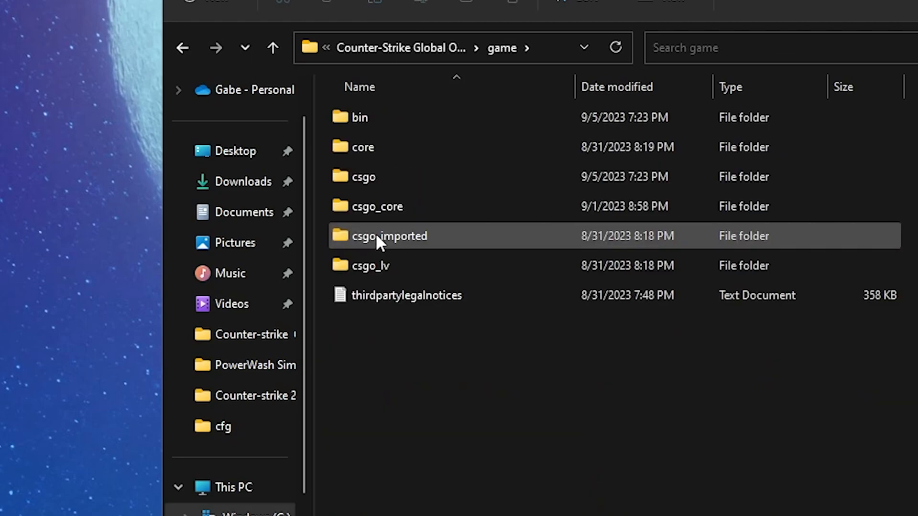
pyautogui.doubleClick(363, 176)
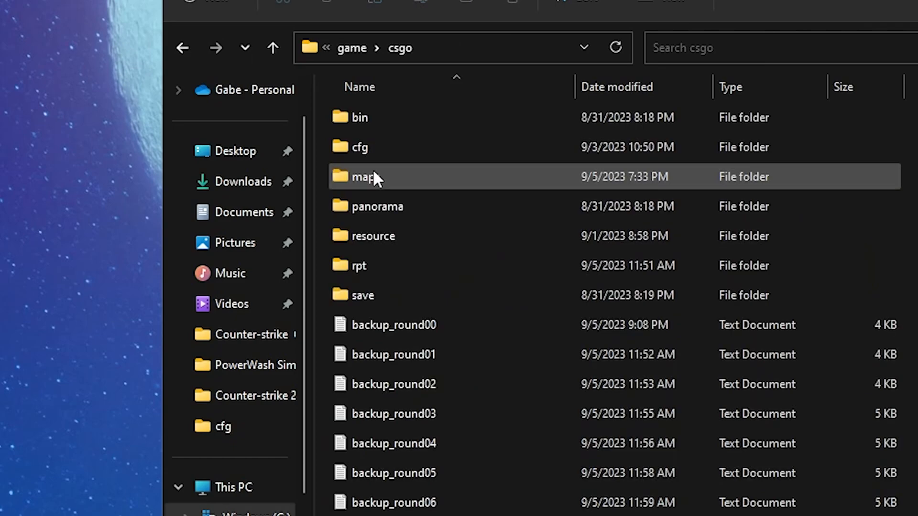
pyautogui.doubleClick(364, 176)
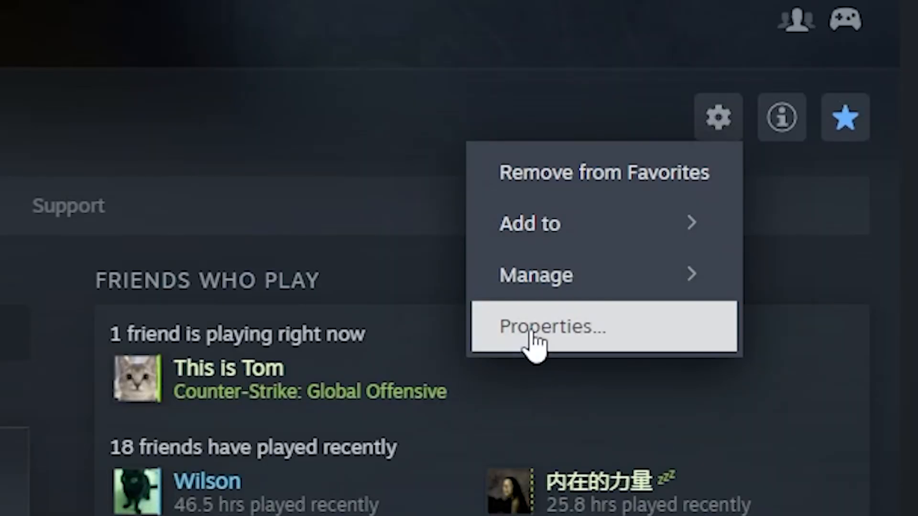
# Set the game's launch options to '+exec binds' and close the Properties window.
pyautogui.click(549, 326)
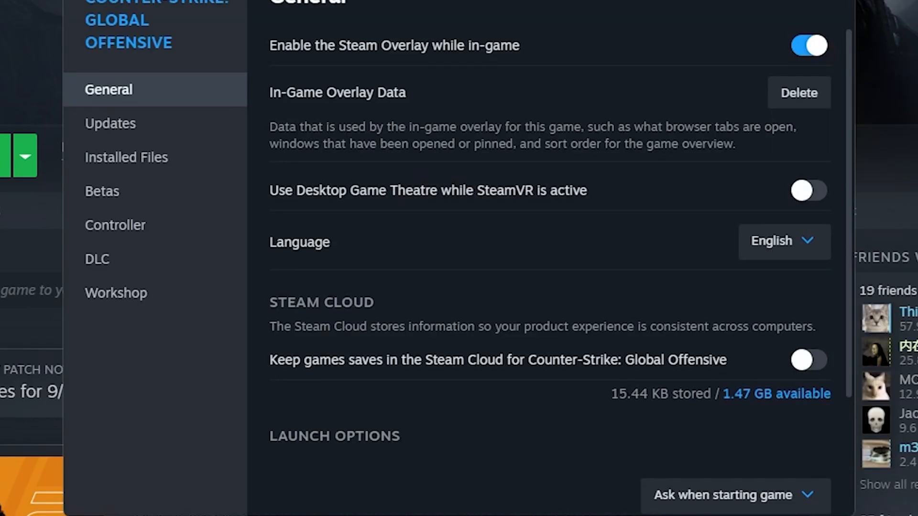
pyautogui.scroll(-3)
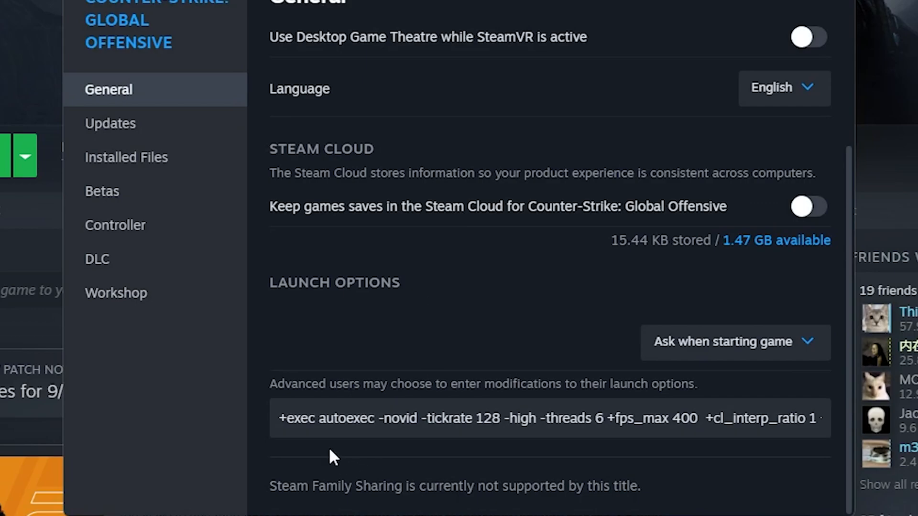
pyautogui.click(372, 418)
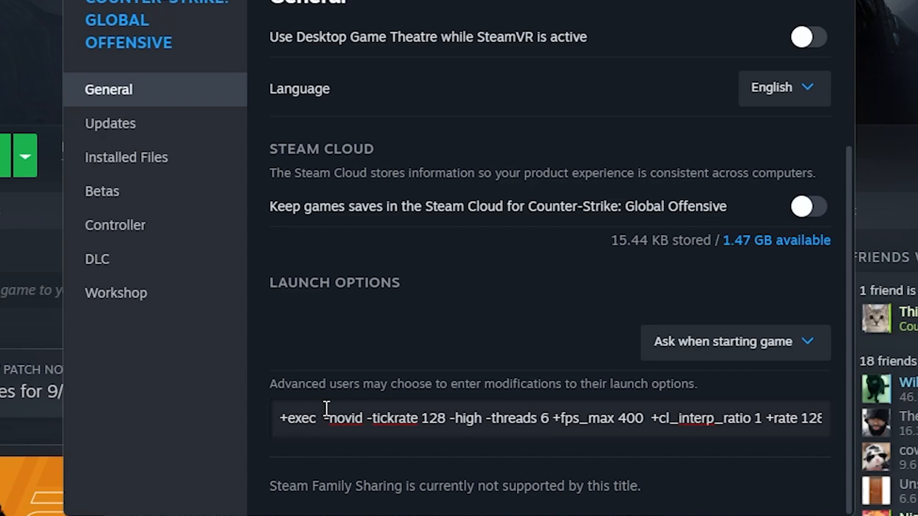
pyautogui.write('binds')
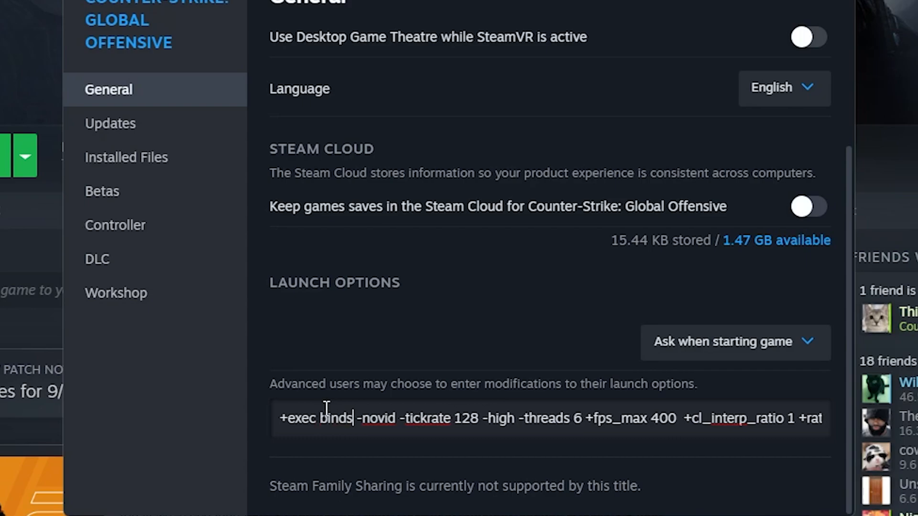
pyautogui.press('Backspace')
pyautogui.write('autoexec')
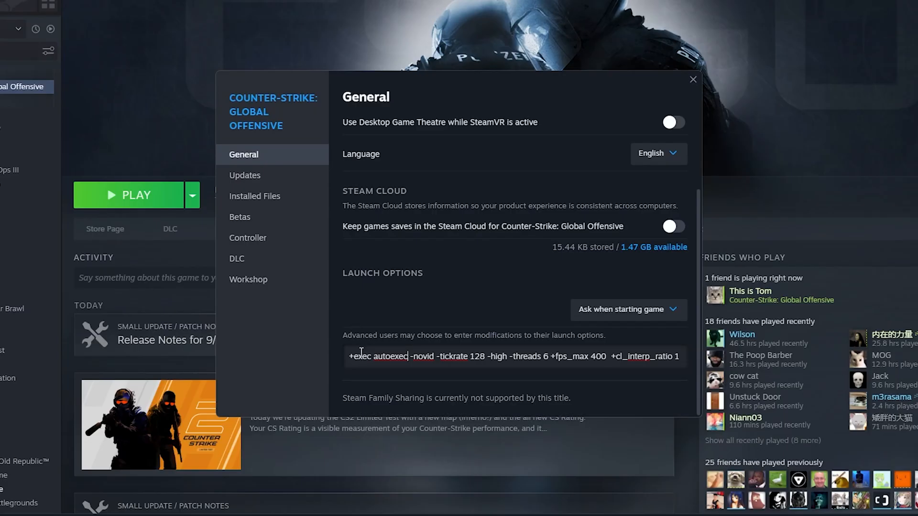
pyautogui.click(693, 79)
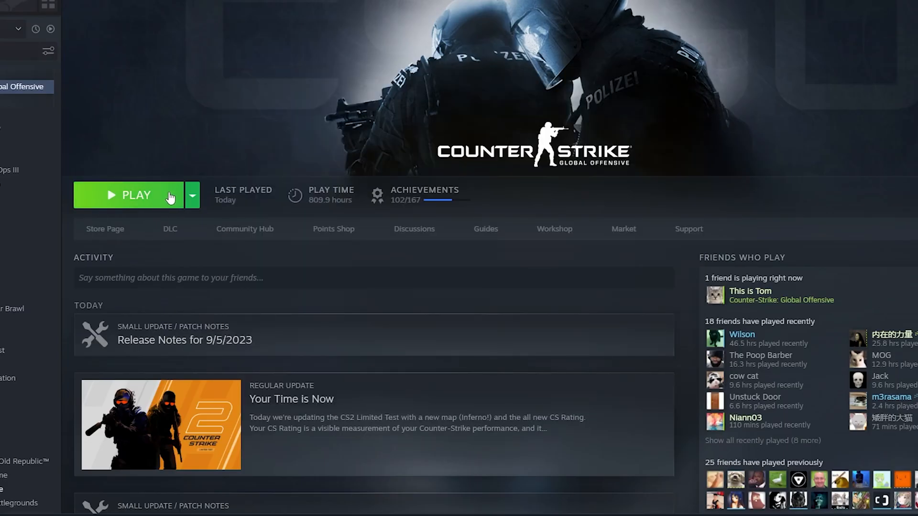
# Launch Counter-Strike: Global Offensive from the Steam library.
pyautogui.click(135, 195)
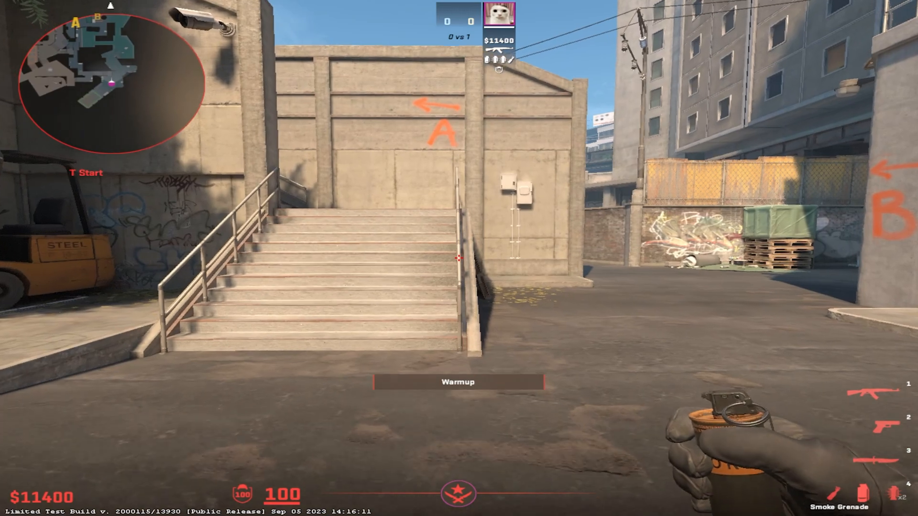
pyautogui.moveTo(459, 257)
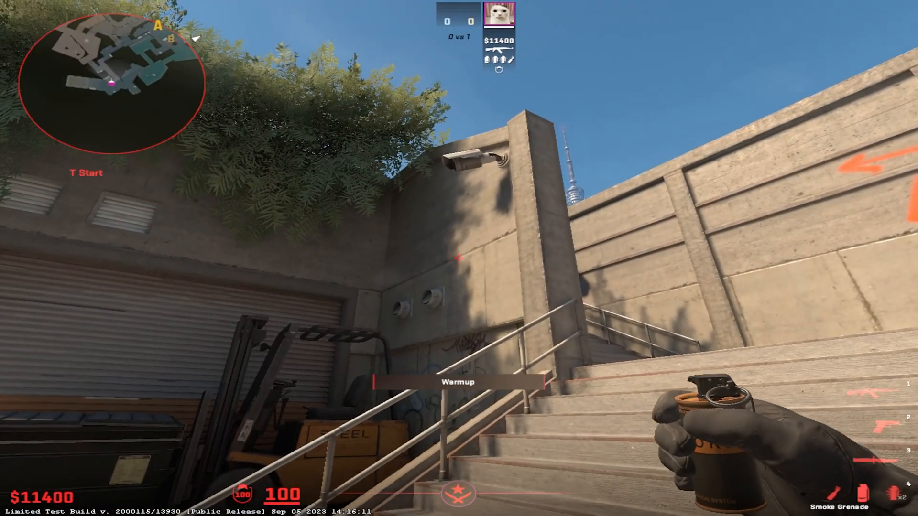